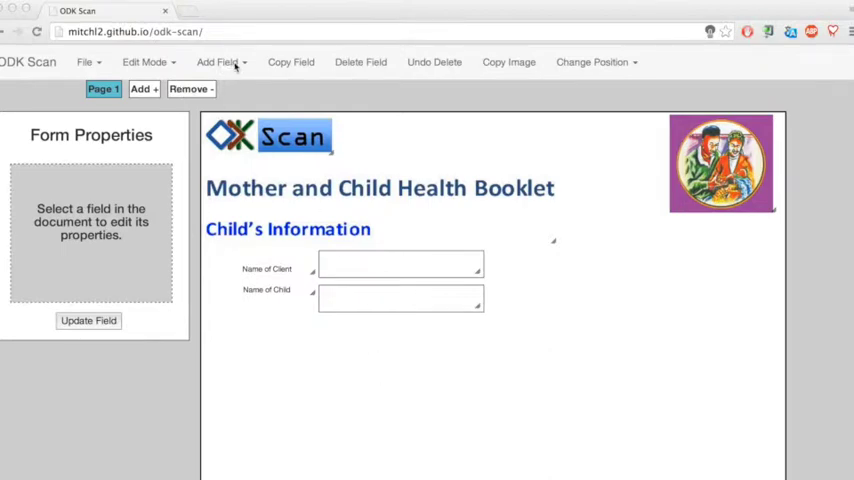
# - Show the Add Field list of field types (Text Box, Checkboxes, Fill-in bubbles)
pyautogui.click(218, 62)
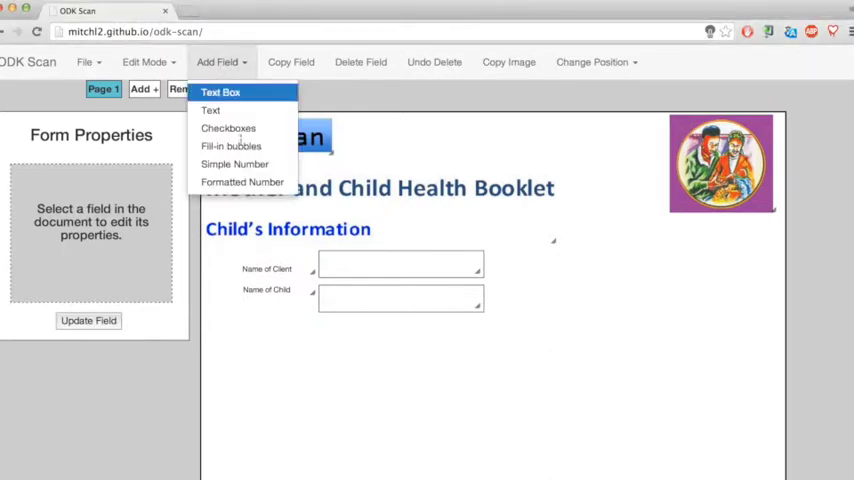
pyautogui.moveTo(228, 128)
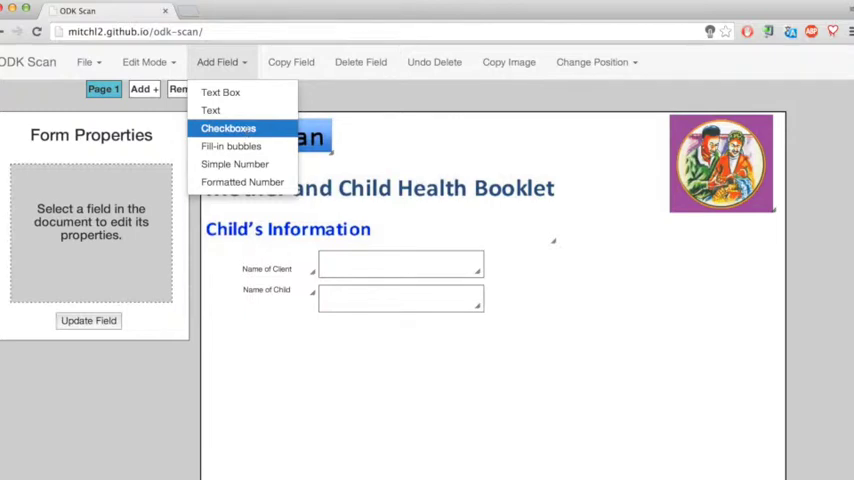
pyautogui.moveTo(230, 146)
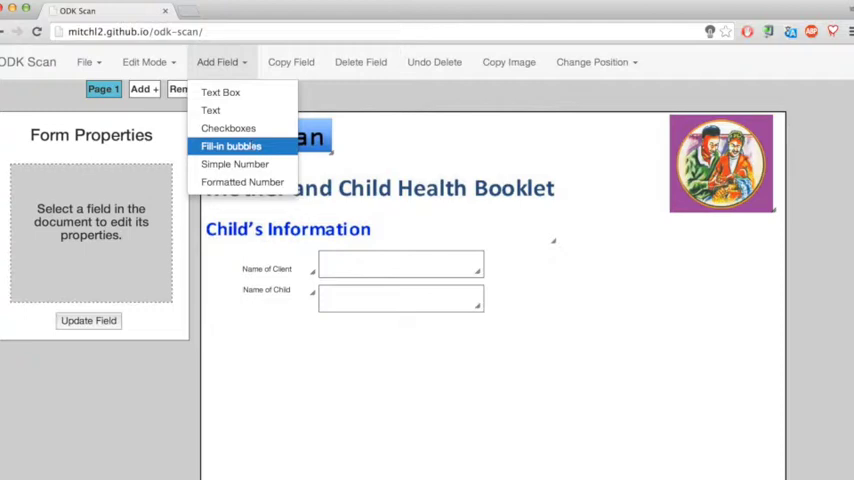
pyautogui.moveTo(228, 128)
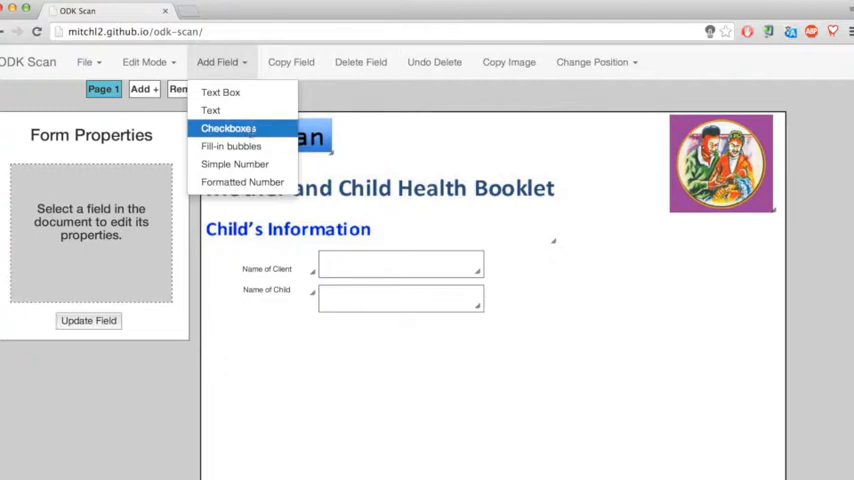
pyautogui.moveTo(230, 146)
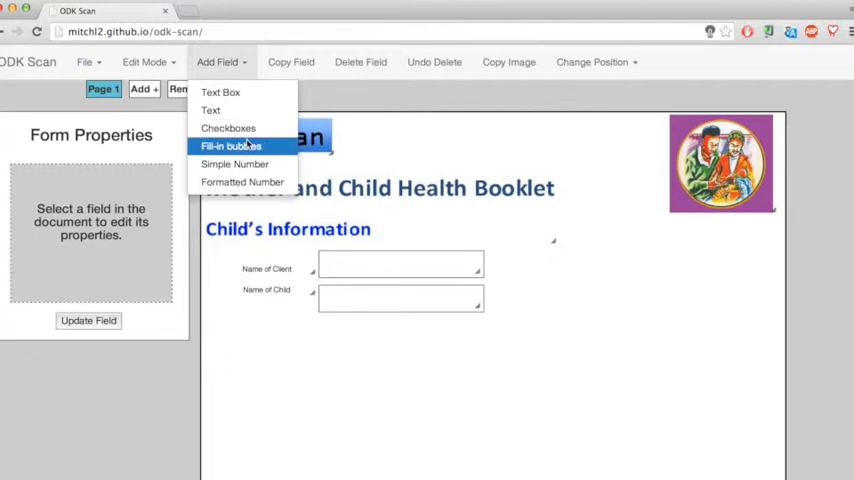
pyautogui.moveTo(228, 128)
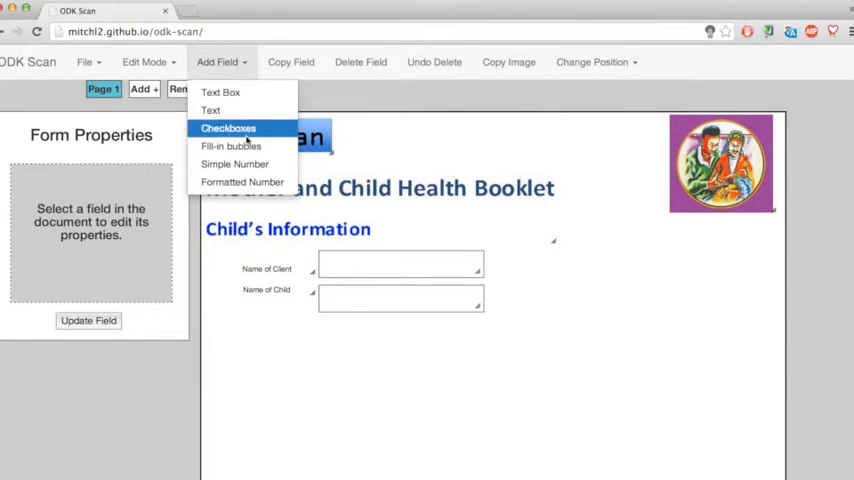
# - Define a fill-in bubbles field named sexofchild, labelled bubbles1, as Select One with 2 columns
pyautogui.click(230, 146)
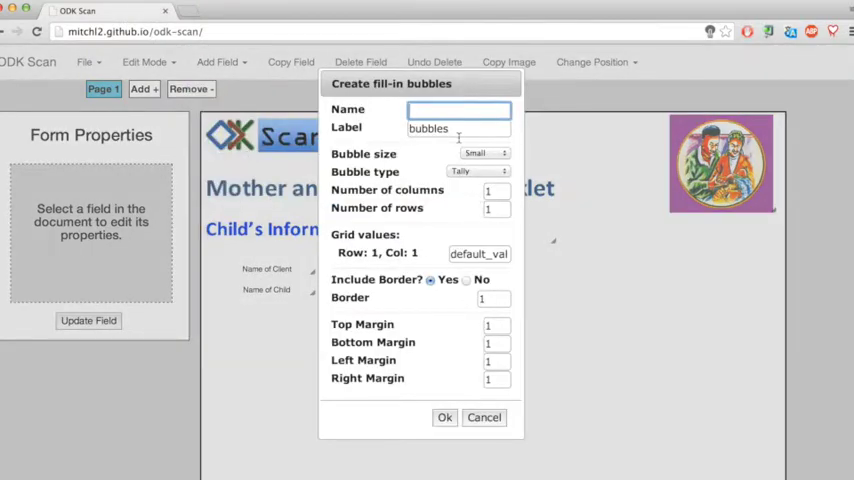
pyautogui.write('sexofchild')
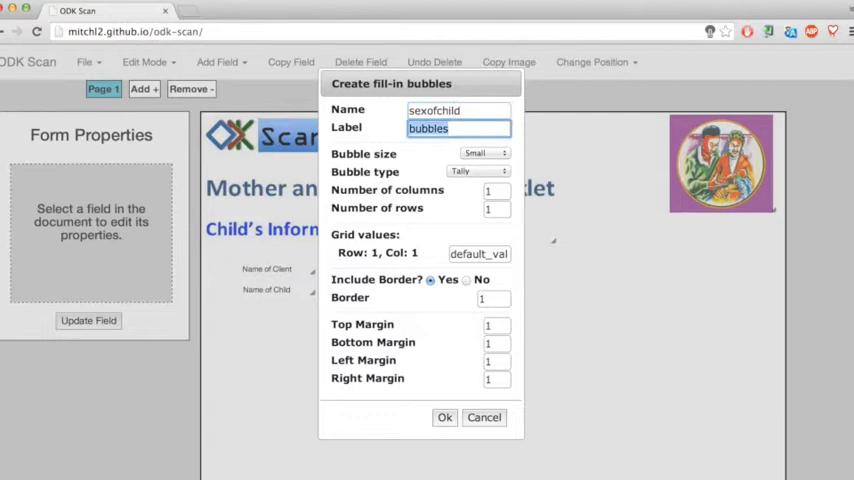
pyautogui.write('1')
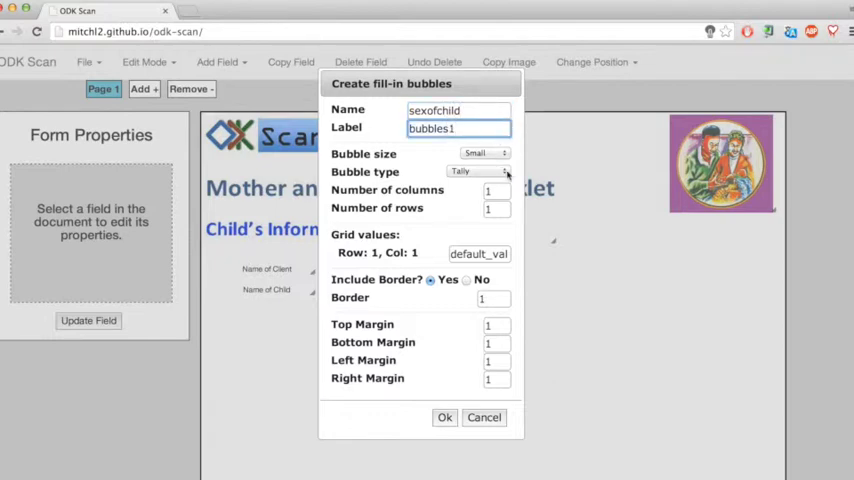
pyautogui.click(484, 172)
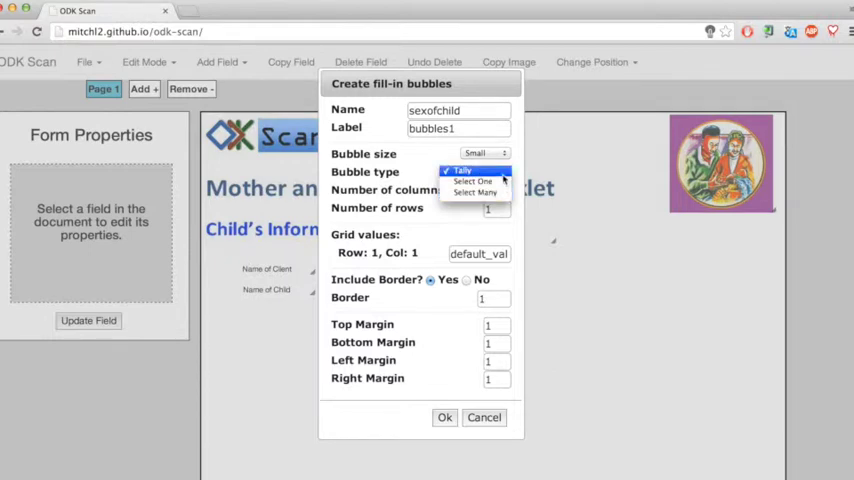
pyautogui.moveTo(474, 180)
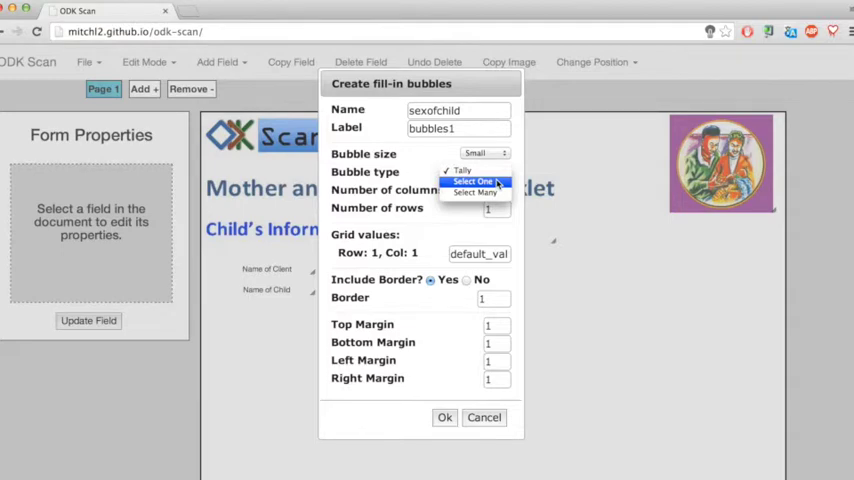
pyautogui.moveTo(476, 192)
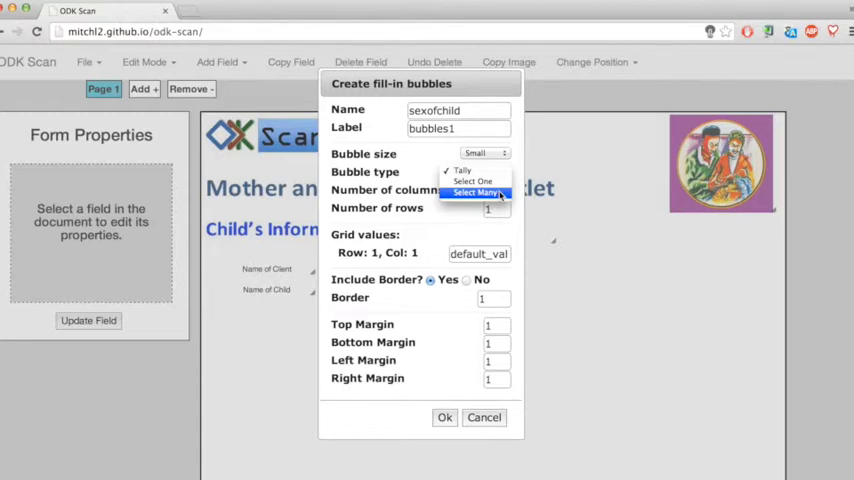
pyautogui.click(480, 172)
pyautogui.write('2')
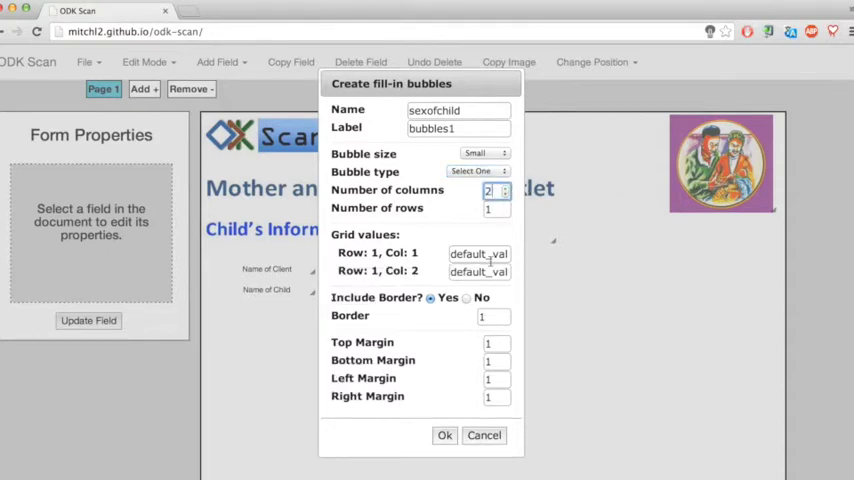
# - Replace the default grid values with male for Col 1 and female for Col 2
pyautogui.tripleClick(478, 252)
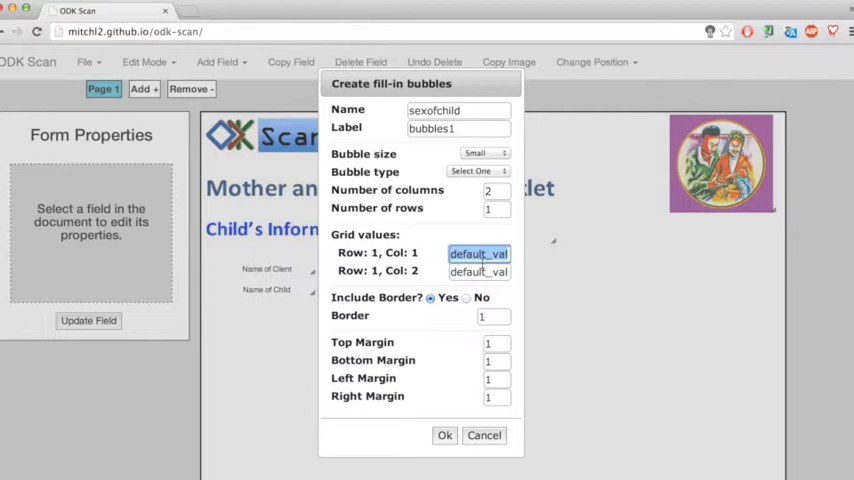
pyautogui.write('male')
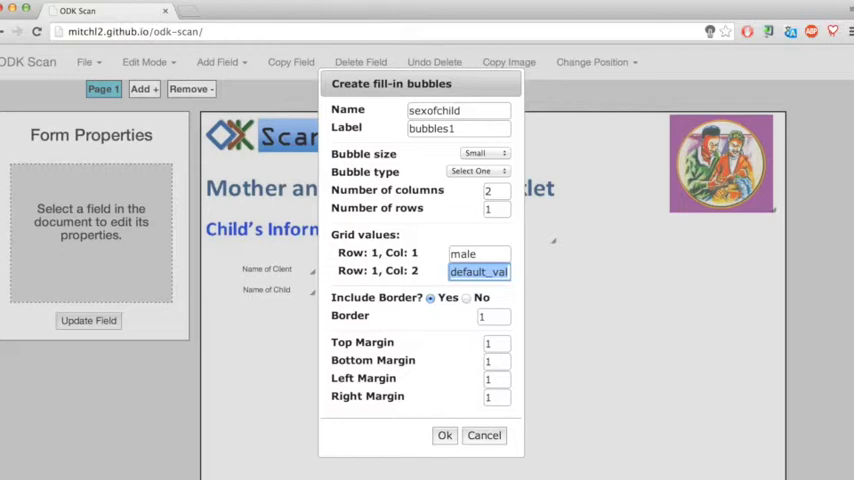
pyautogui.write('female')
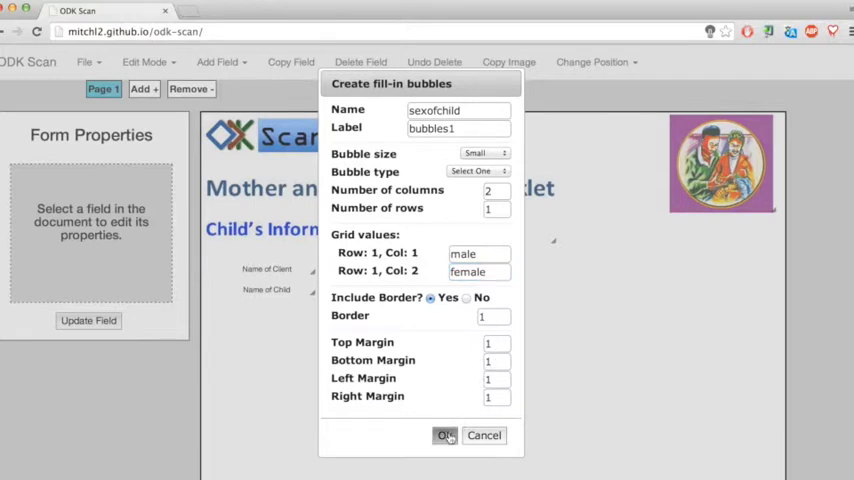
# - Place the field on the page with all four margins 5 and Include Border set to No
pyautogui.click(444, 436)
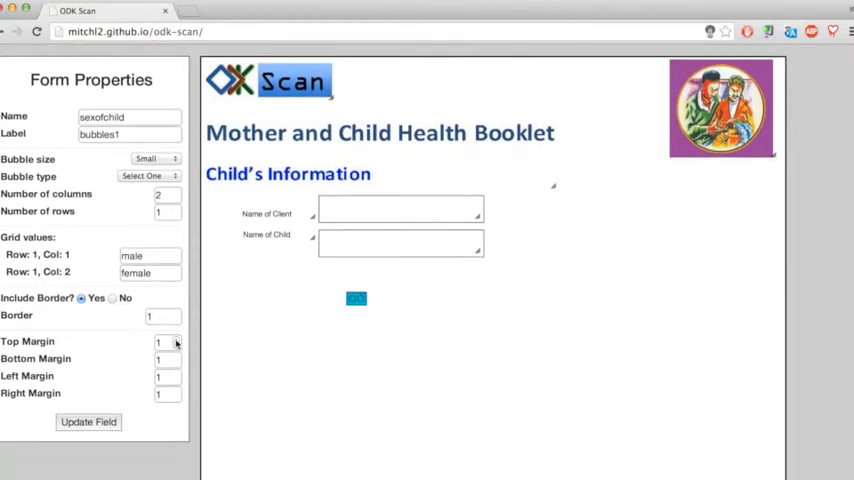
pyautogui.click(176, 338)
pyautogui.write('5')
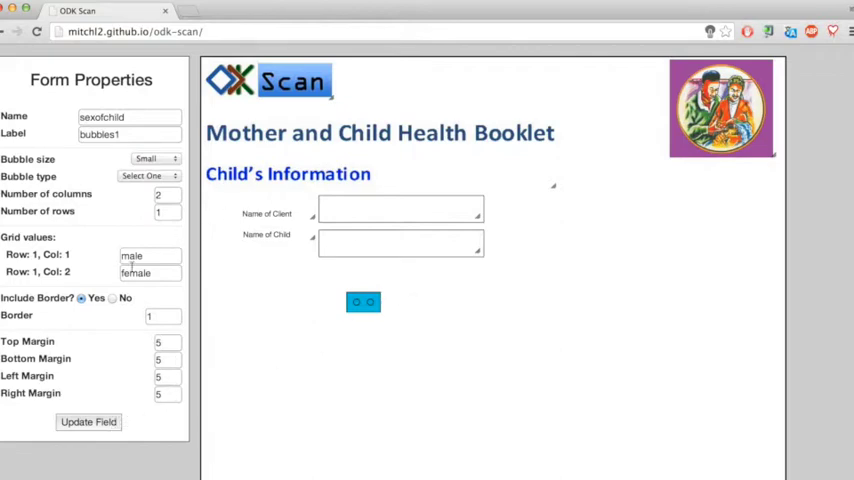
pyautogui.click(112, 298)
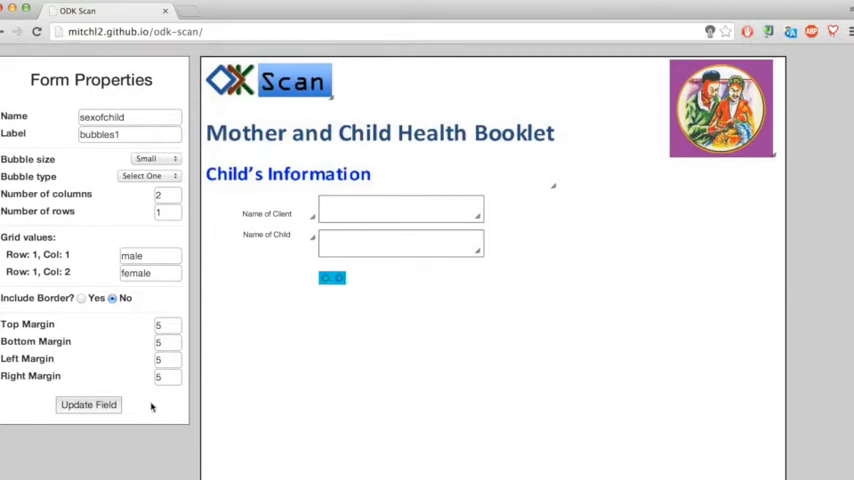
pyautogui.moveTo(188, 200)
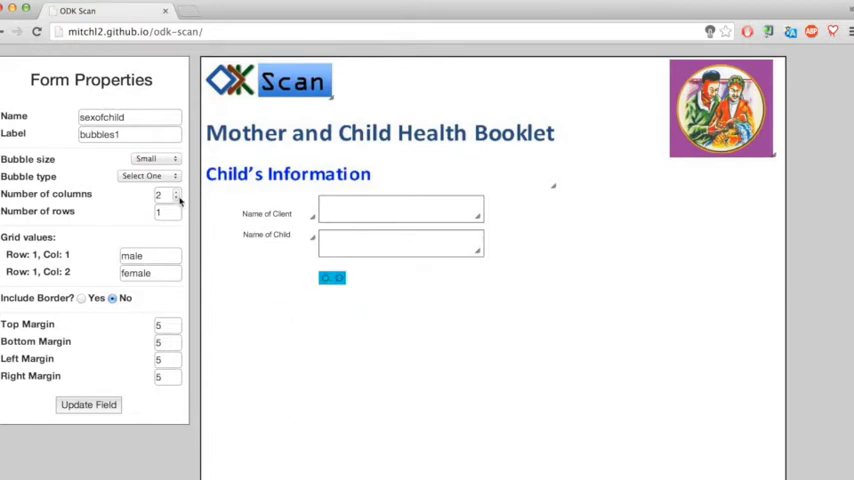
# - Rearrange to 1 column and 2 rows with female in Row 2 Col 1, then update the field
pyautogui.click(176, 208)
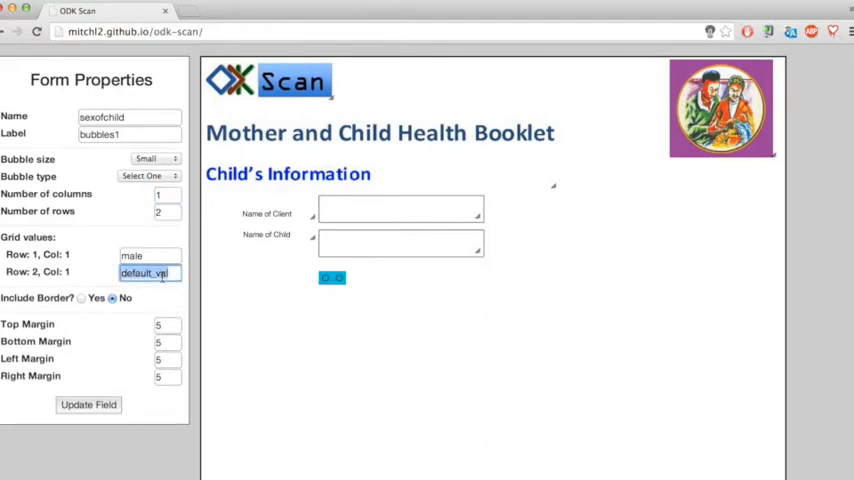
pyautogui.write('female')
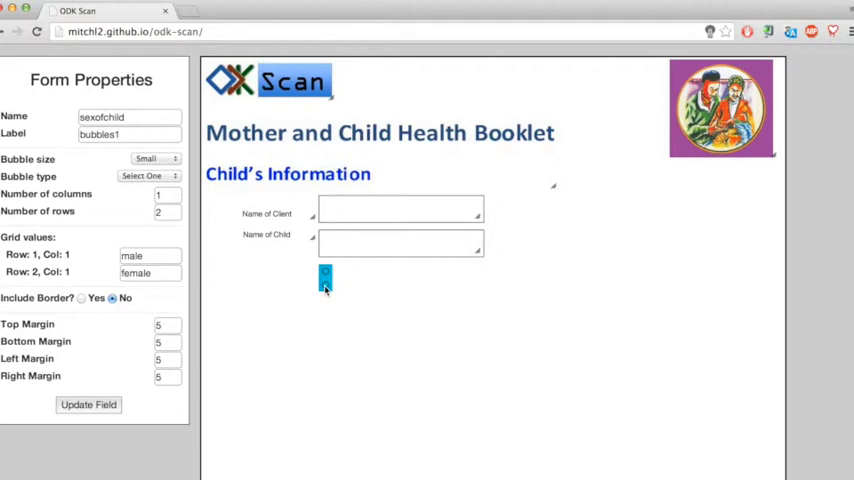
pyautogui.moveTo(280, 360)
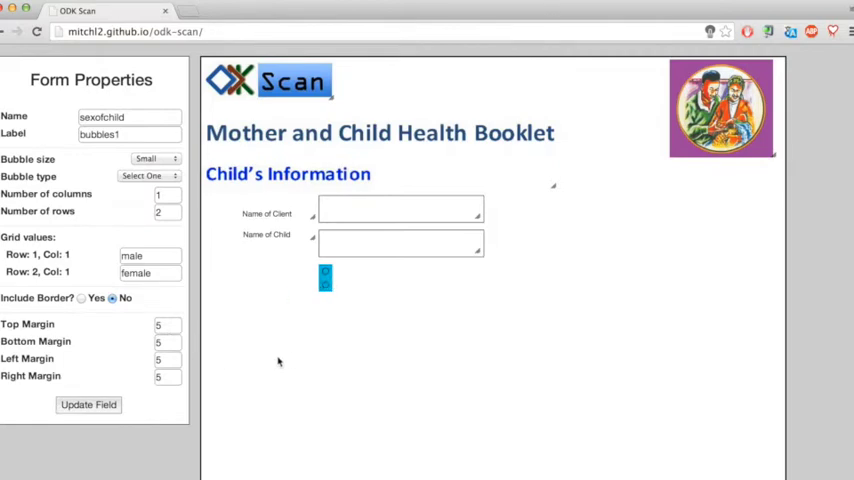
pyautogui.moveTo(280, 368)
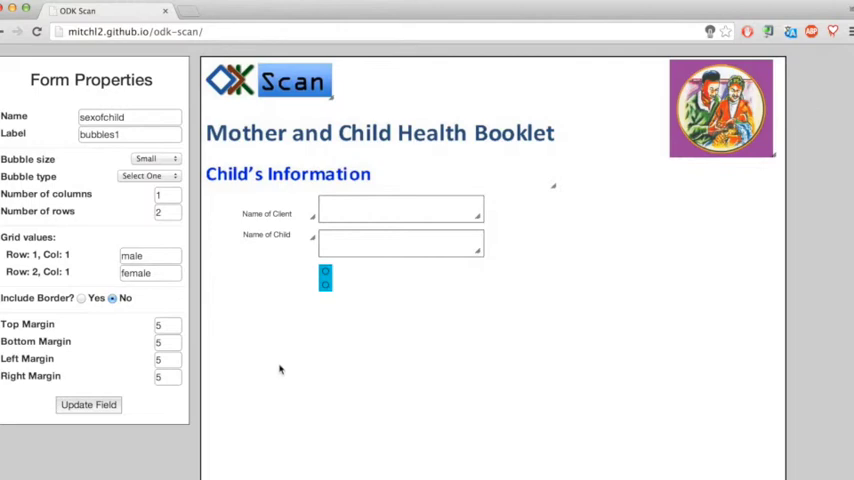